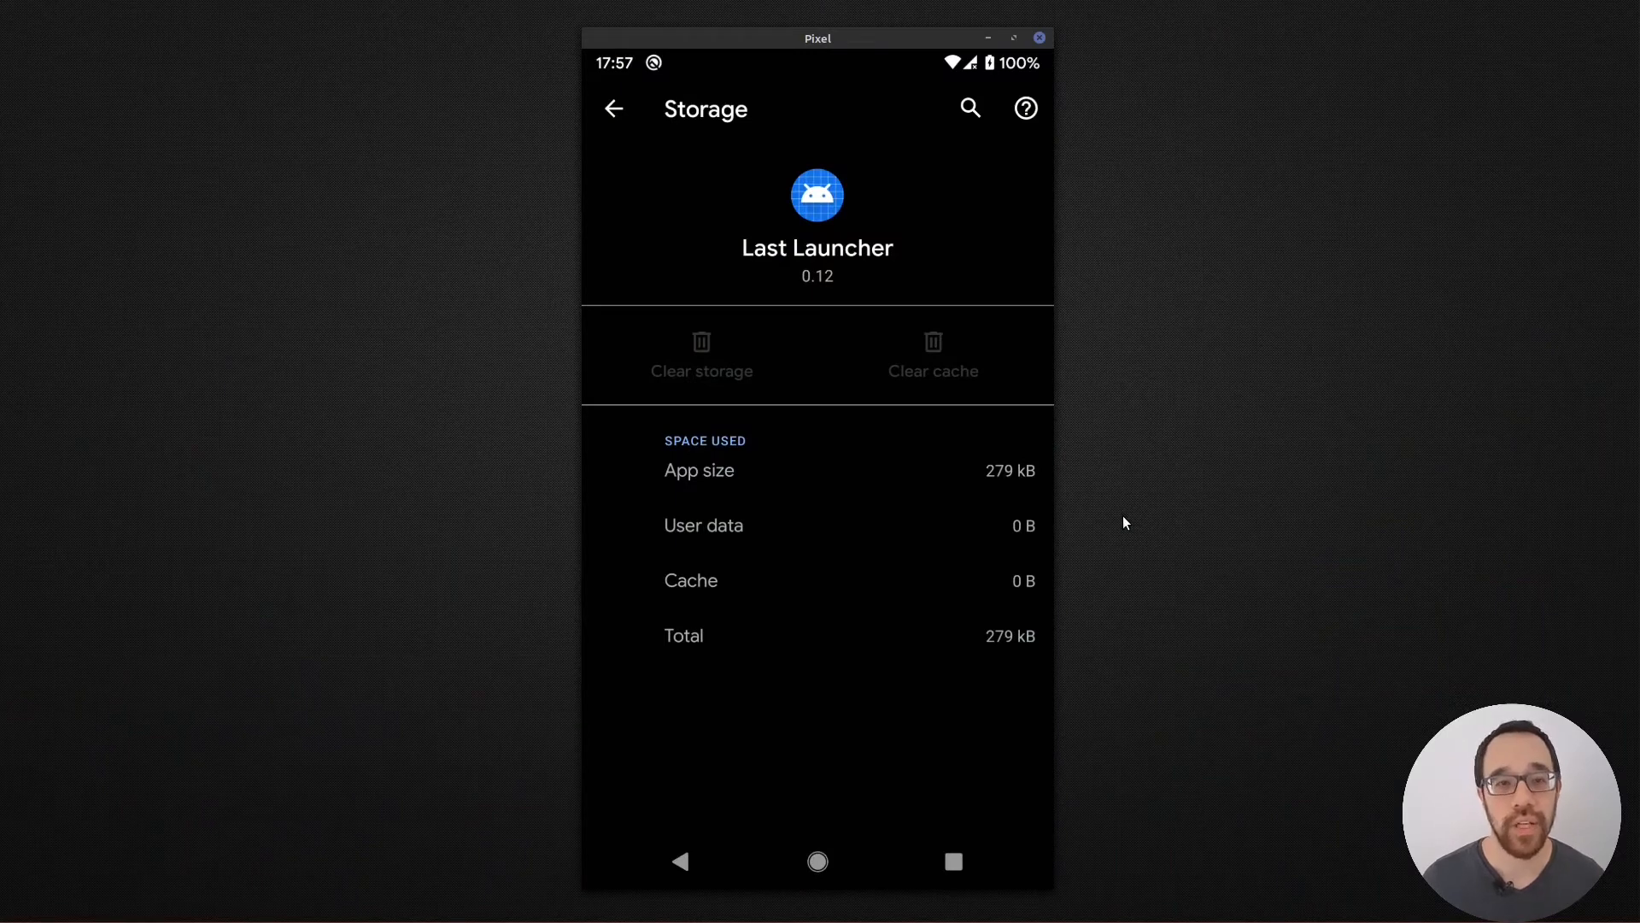
mouse_move(1172, 529)
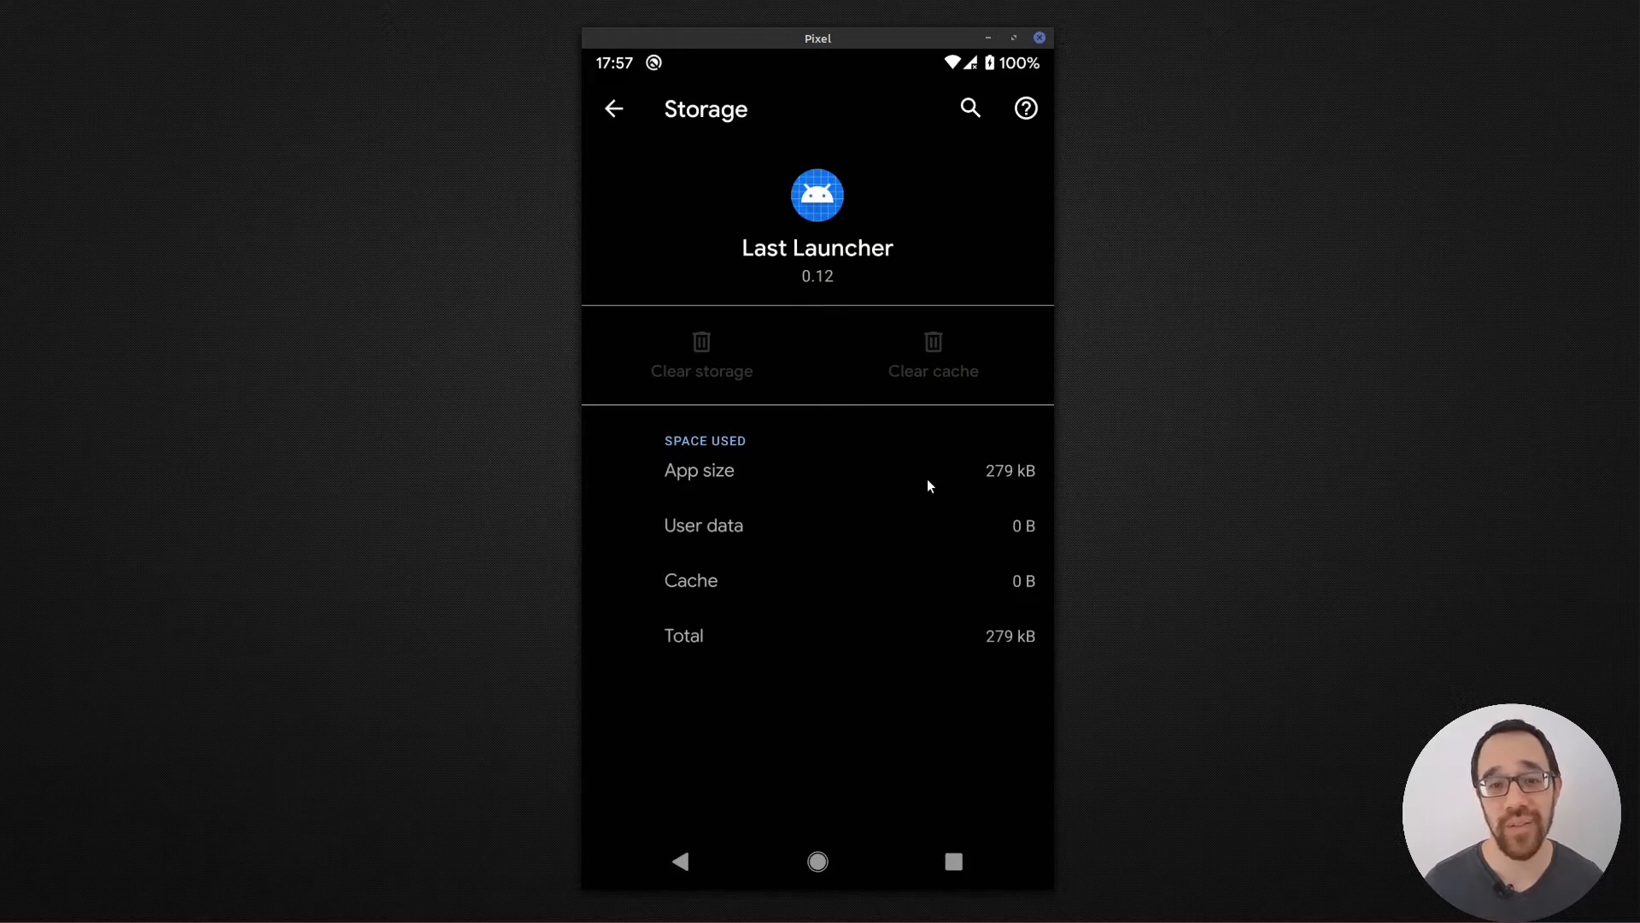
mouse_move(1013, 495)
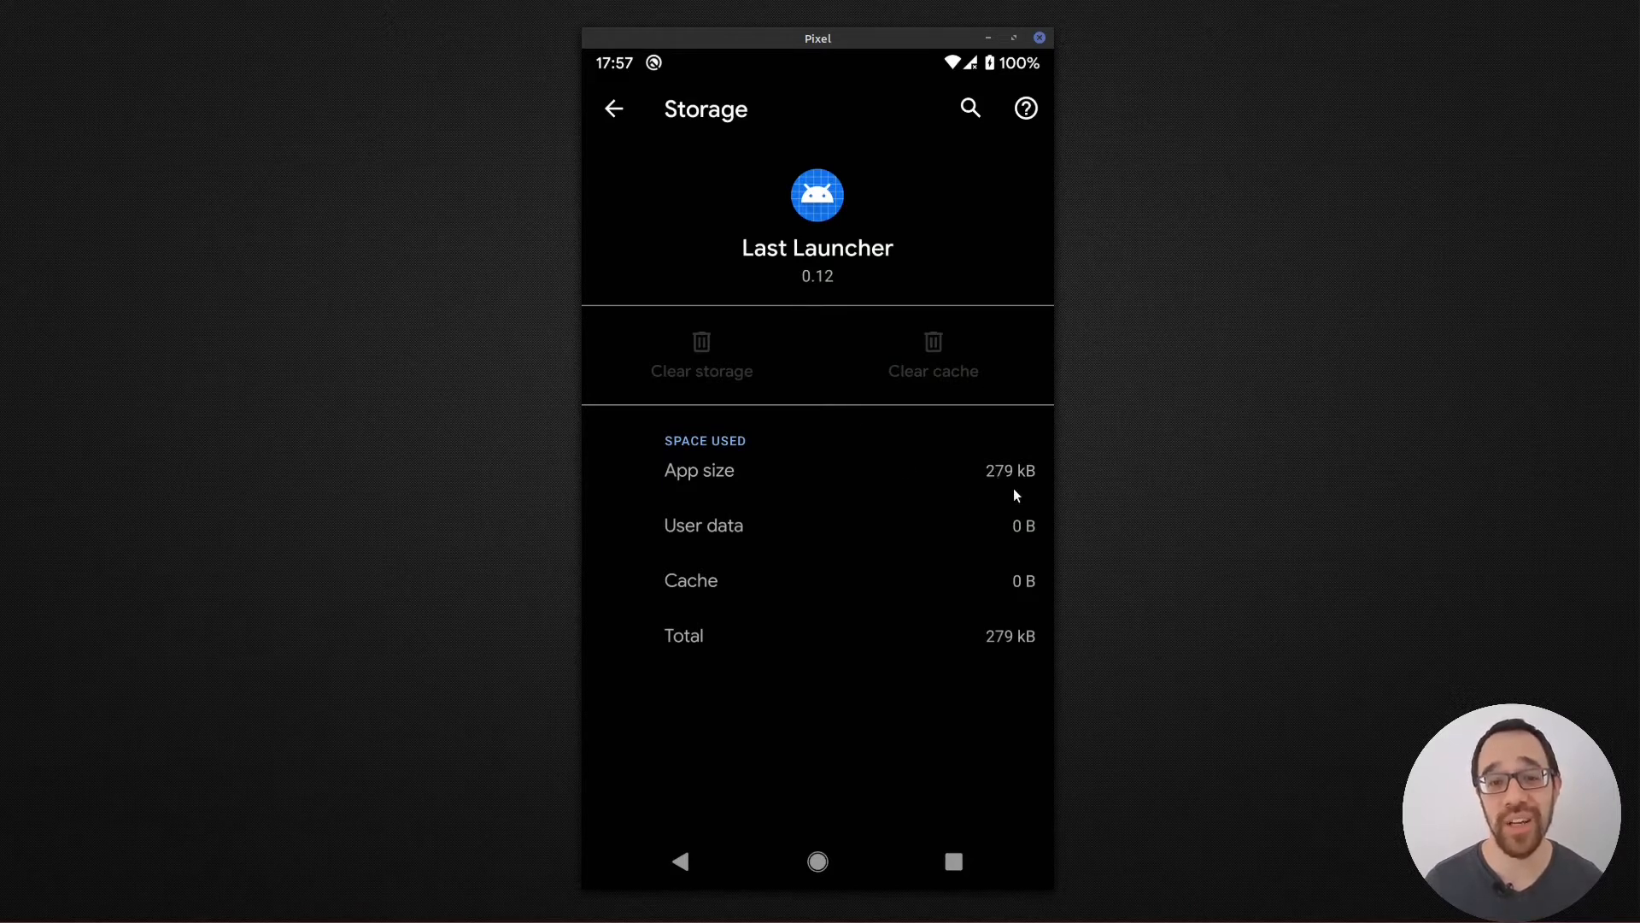
mouse_move(892, 668)
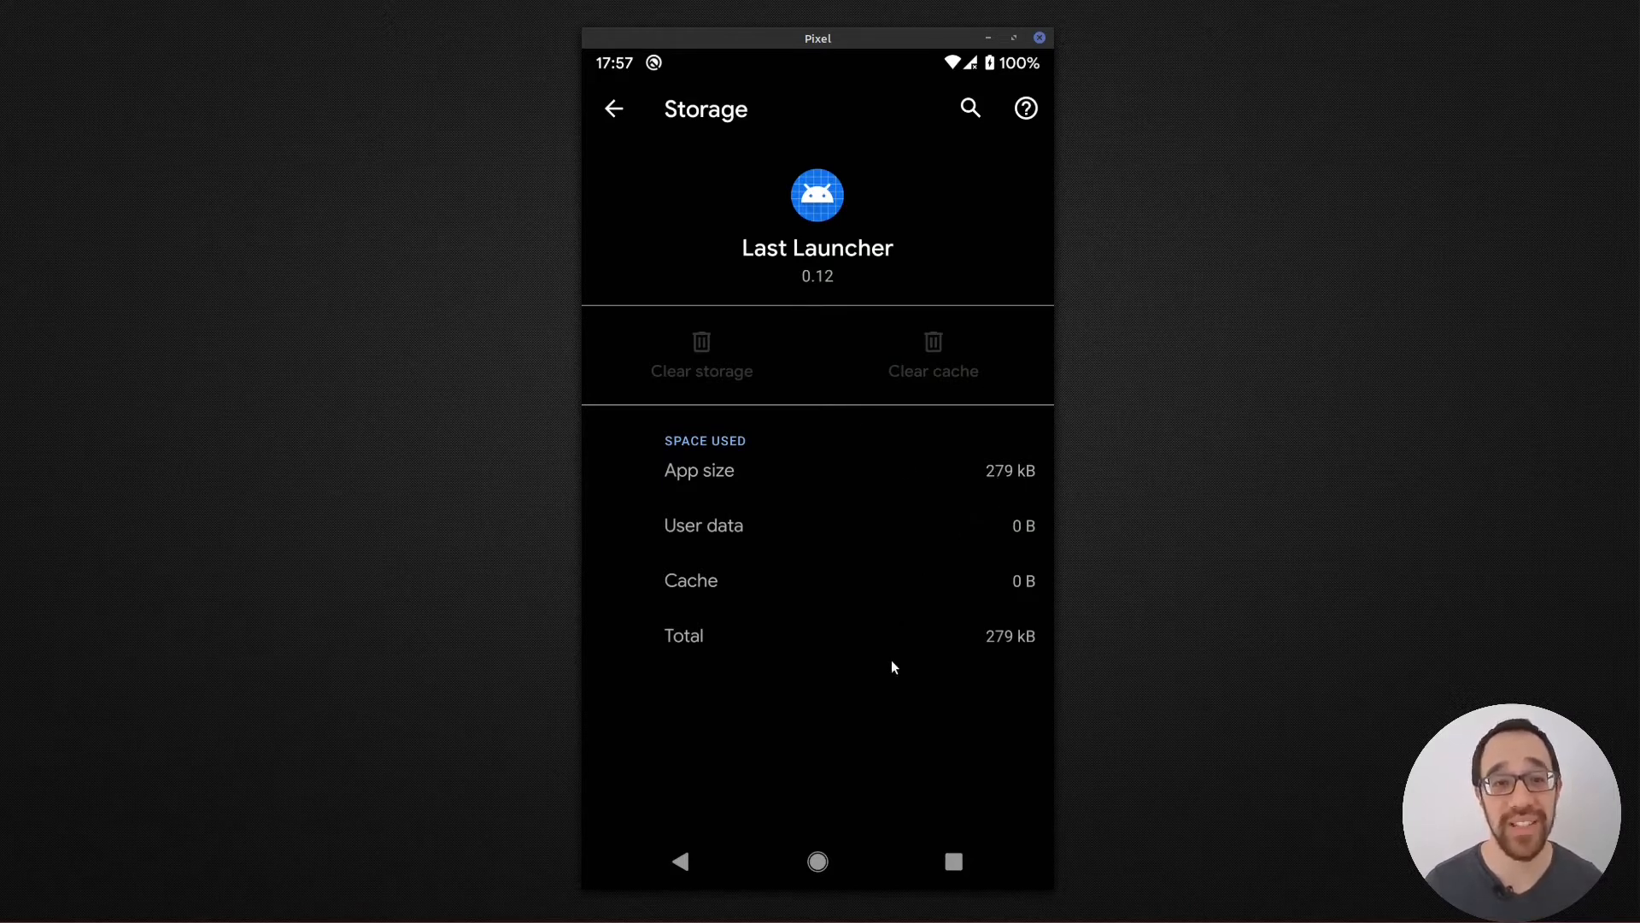
Return from Last Launcher's 279 kB storage page to the home screen
click(682, 861)
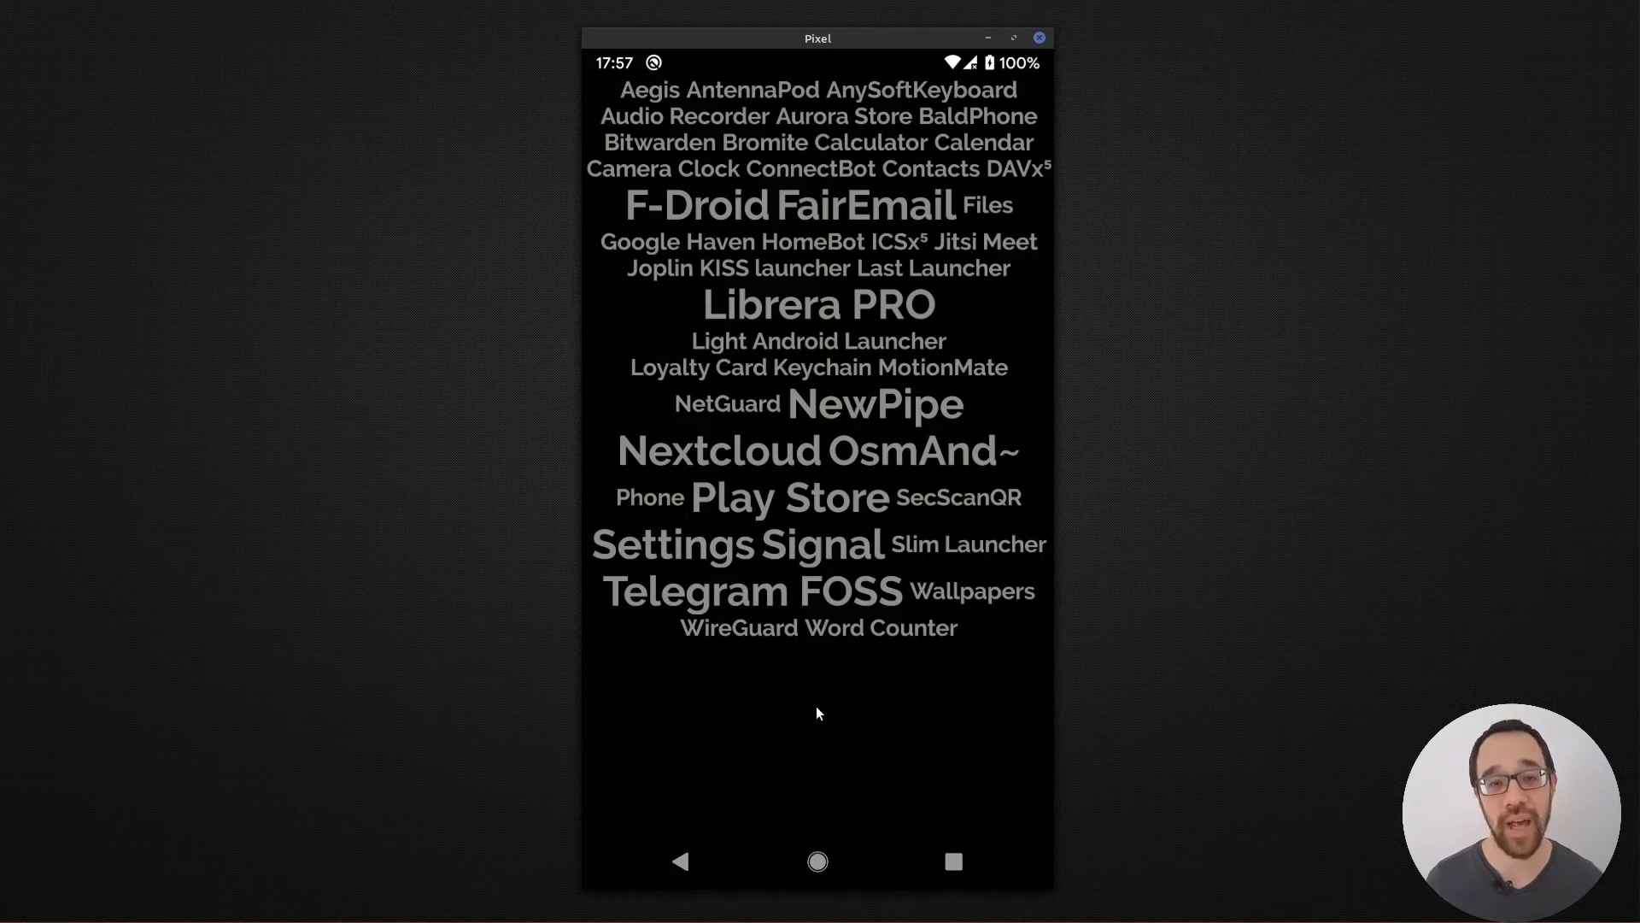
mouse_move(784, 236)
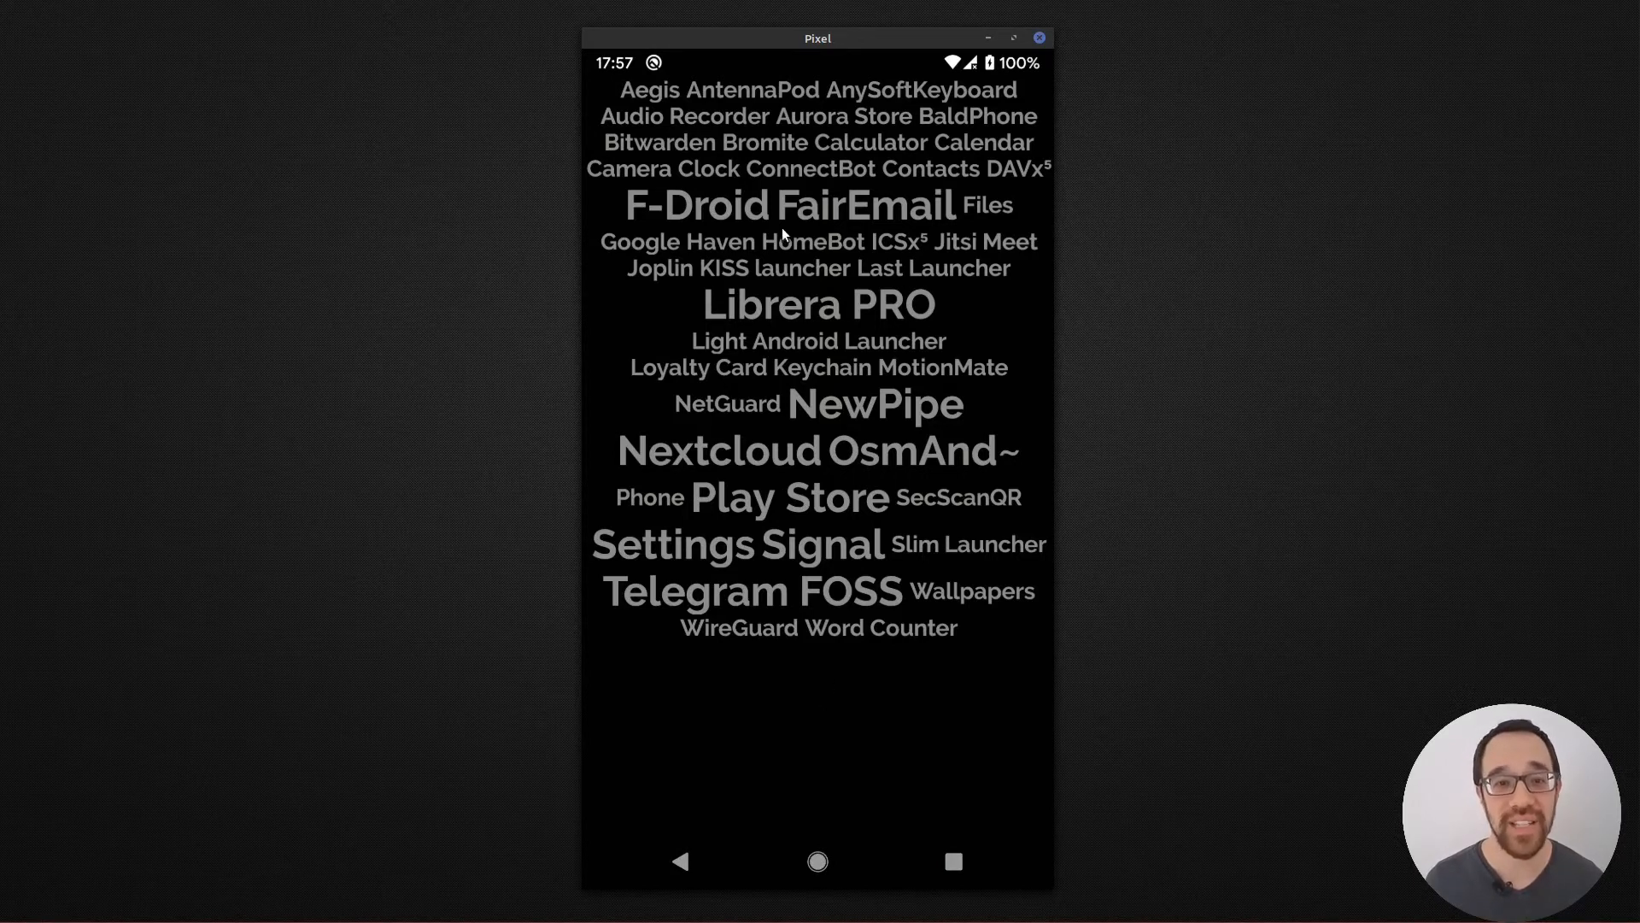
mouse_move(756, 227)
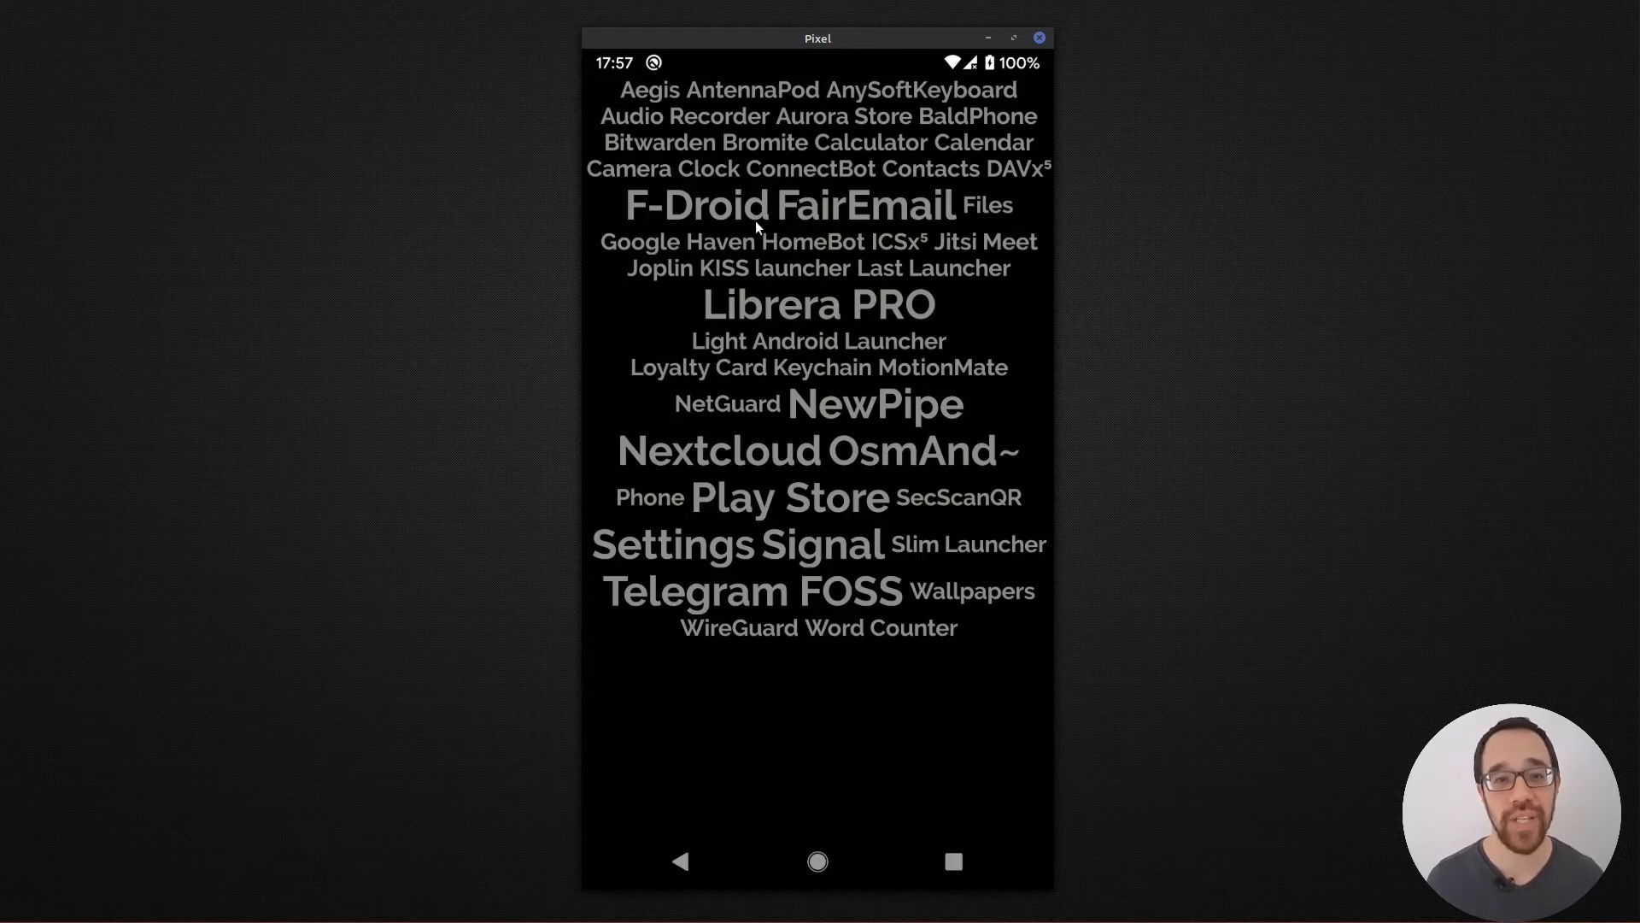
mouse_move(800, 410)
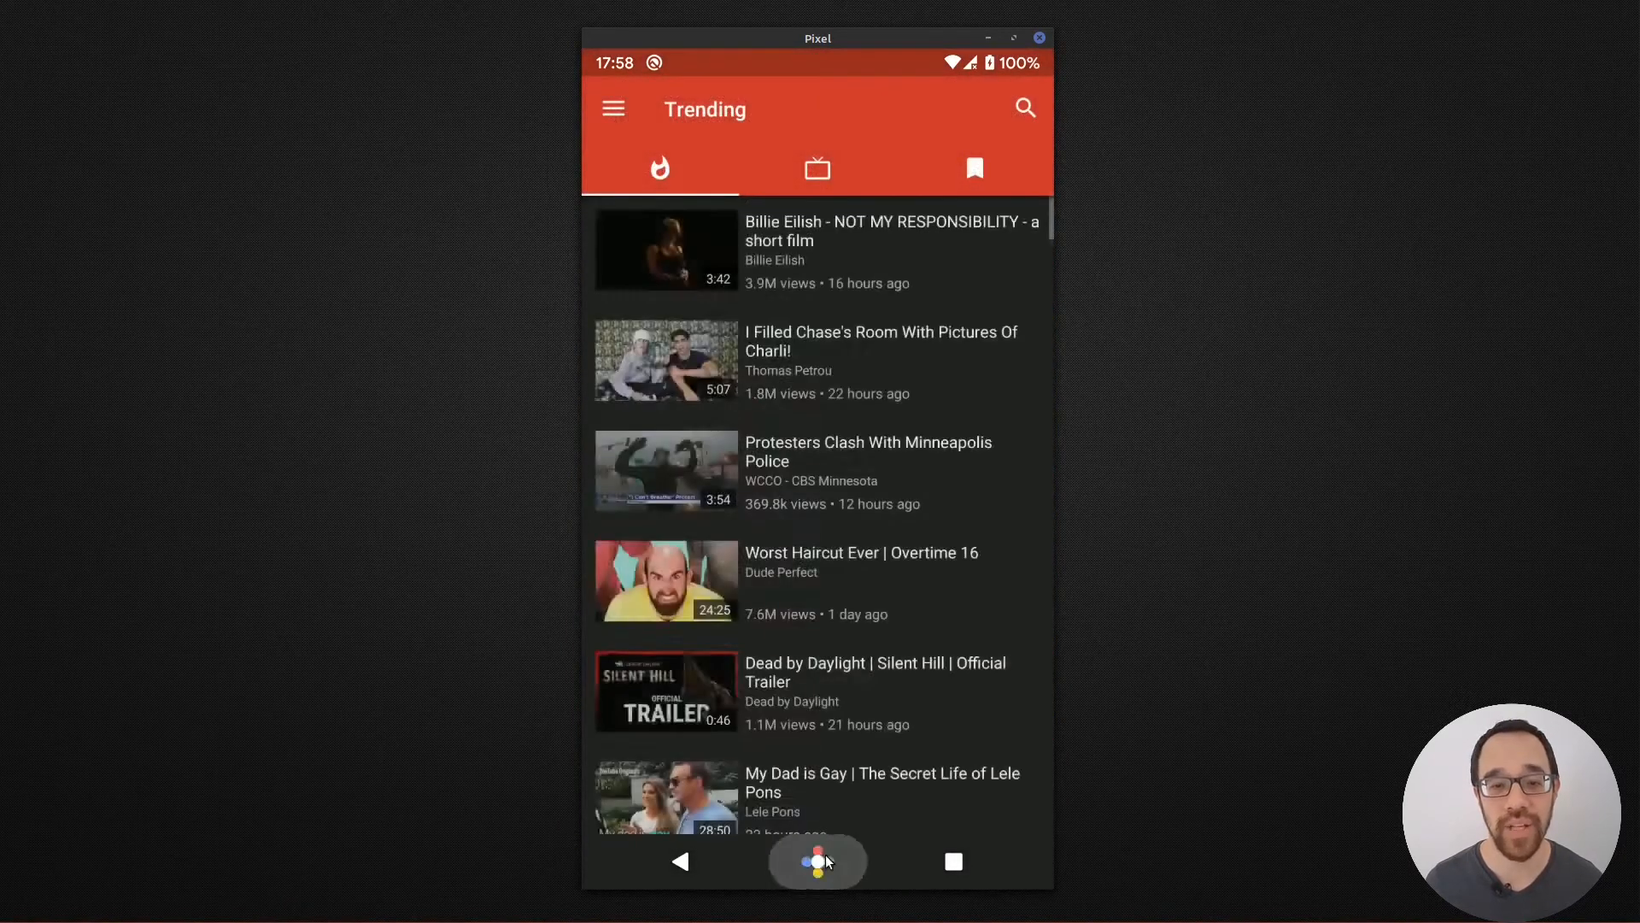
Return home from NewPipe's Trending feed to the launcher word cloud
click(817, 861)
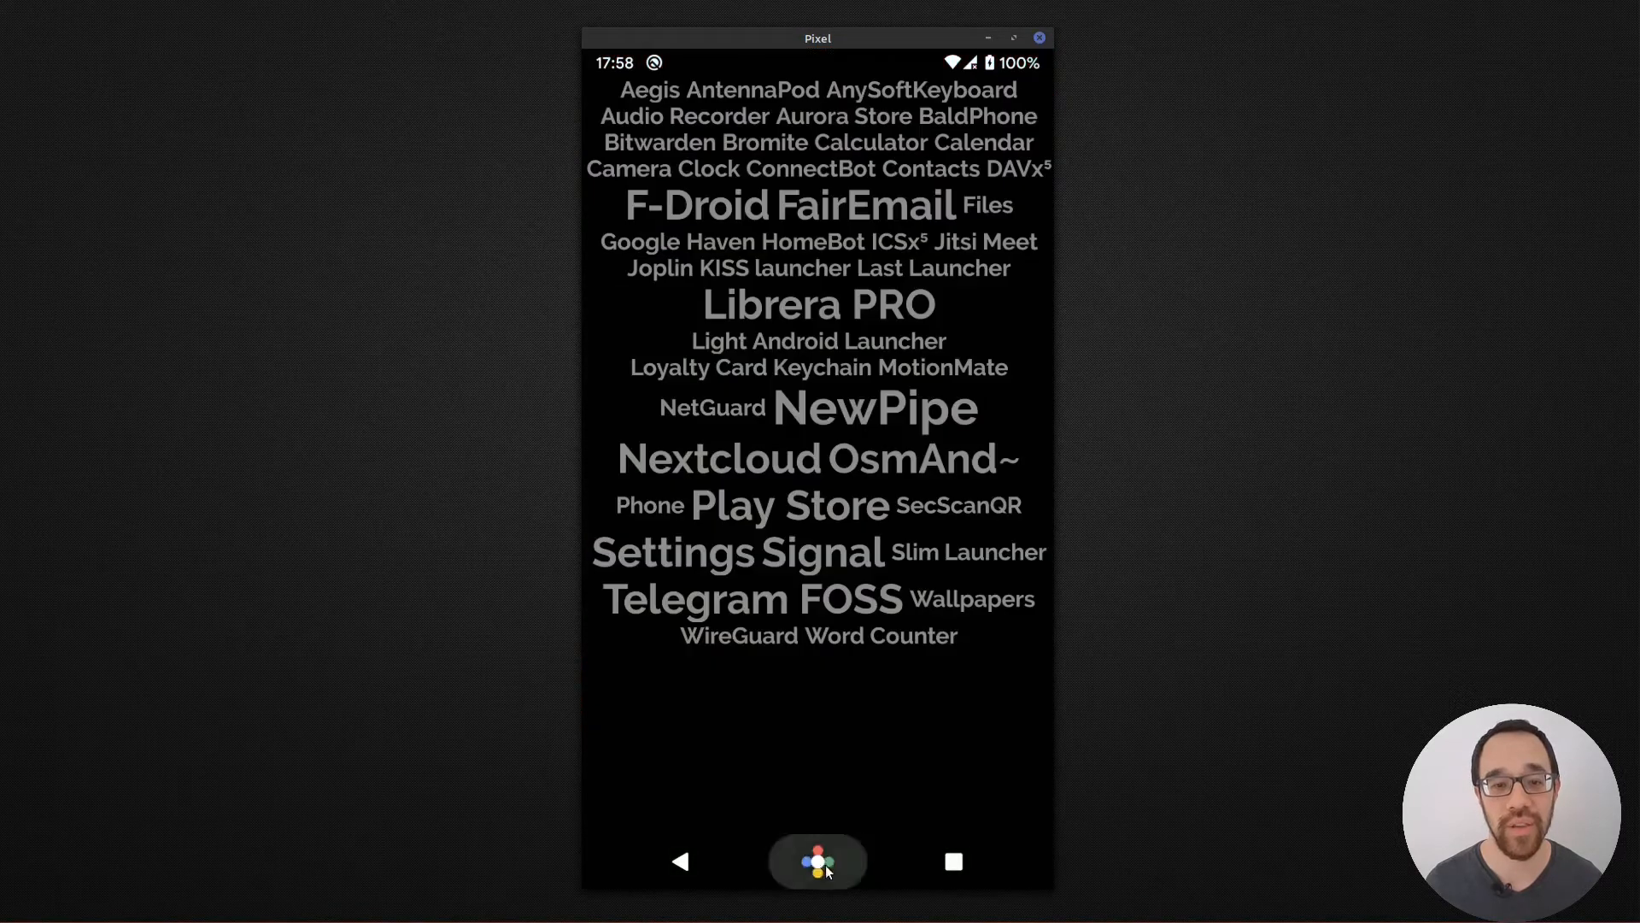
Bring up NewPipe's context menu from the word cloud
click(816, 861)
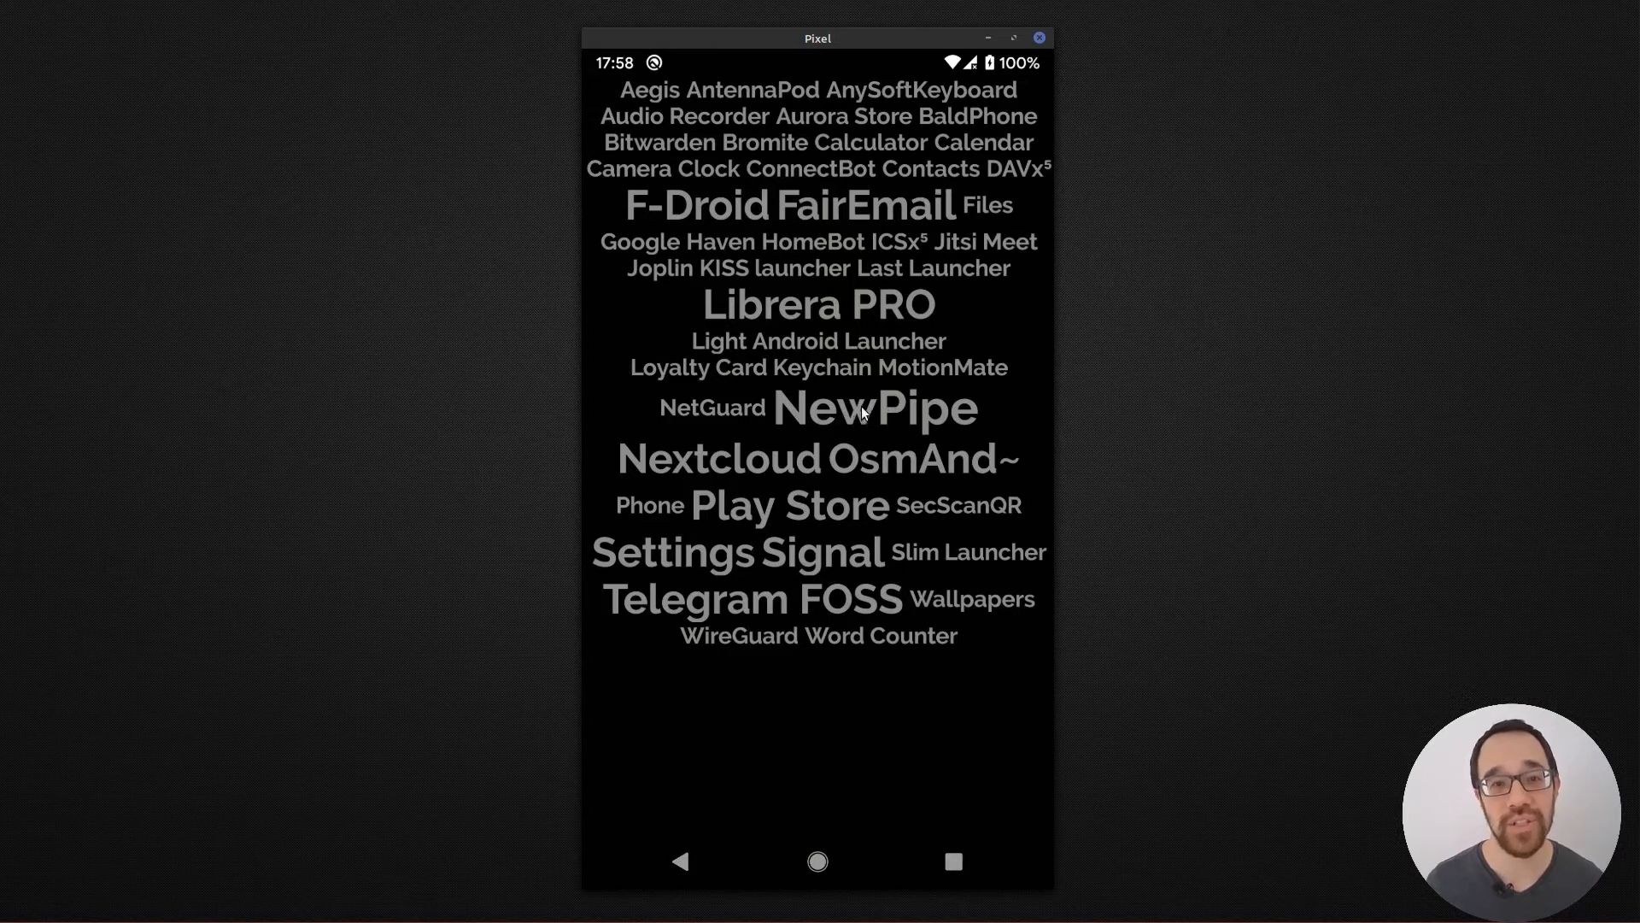
mouse_move(964, 325)
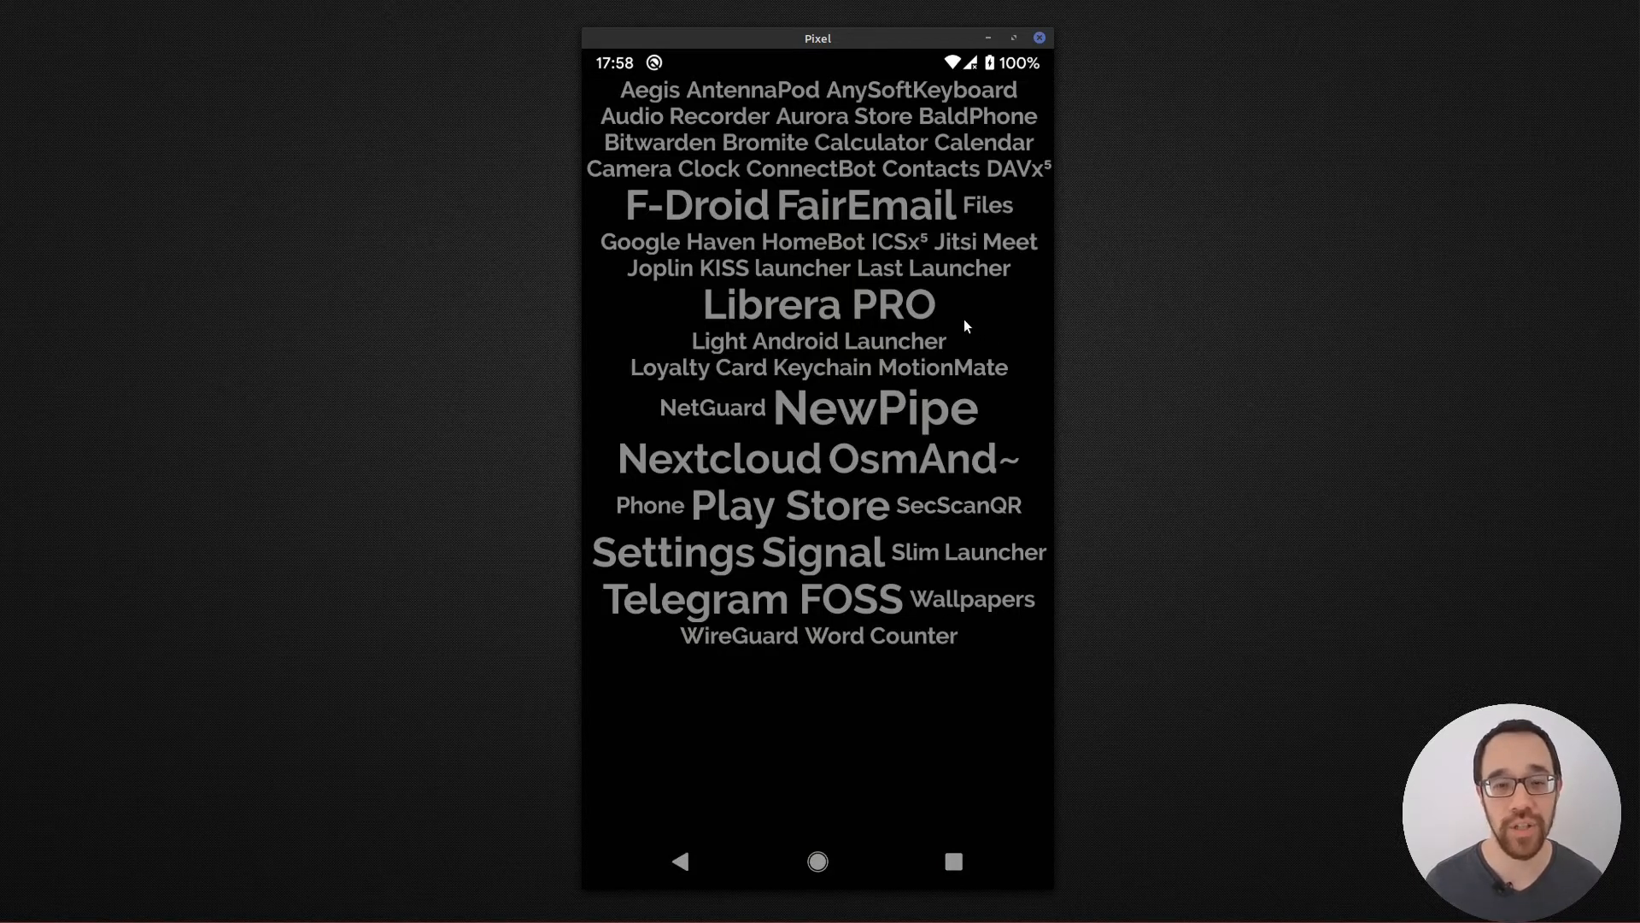
mouse_move(832, 415)
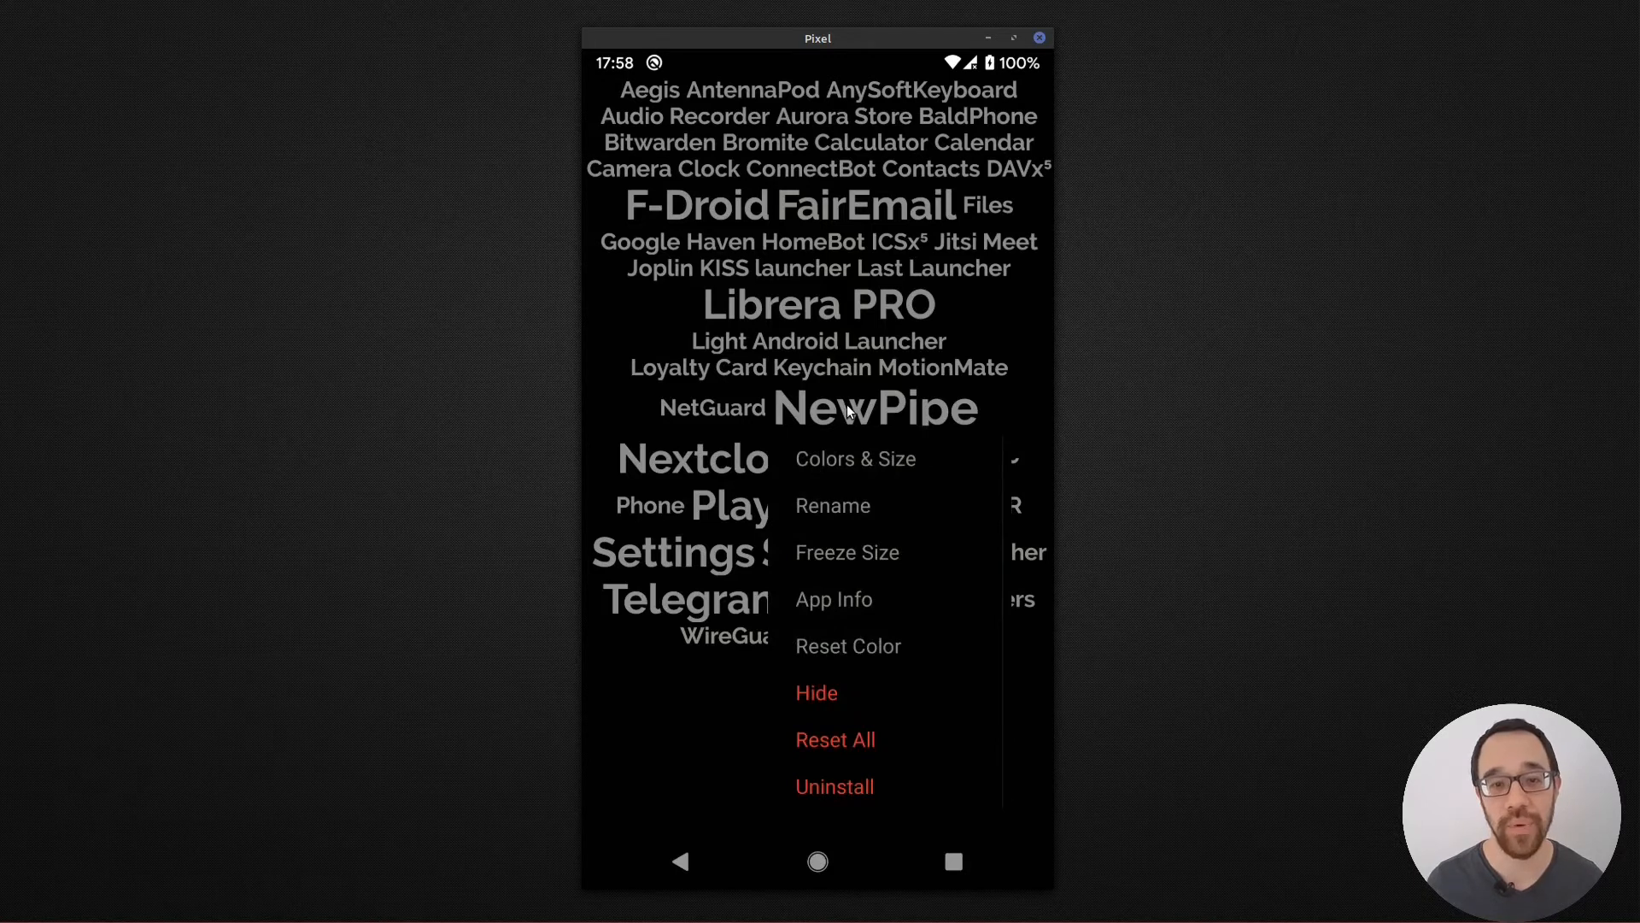
Recolour NewPipe golden yellow via Colors & Size and raise its size to 44
click(854, 458)
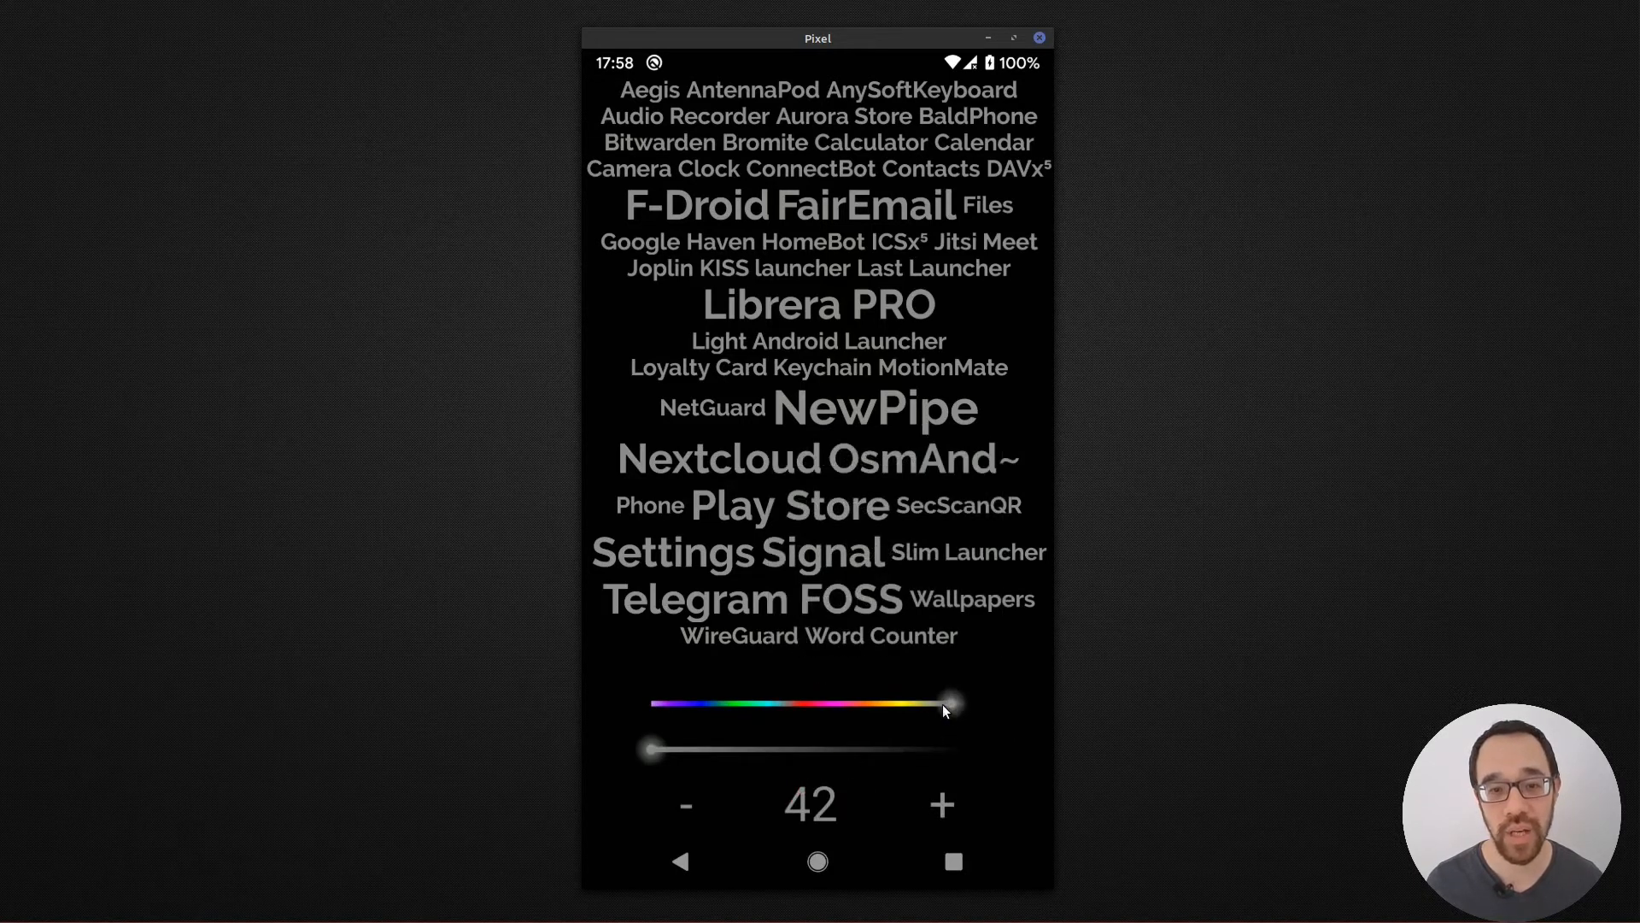
drag(947, 704, 911, 704)
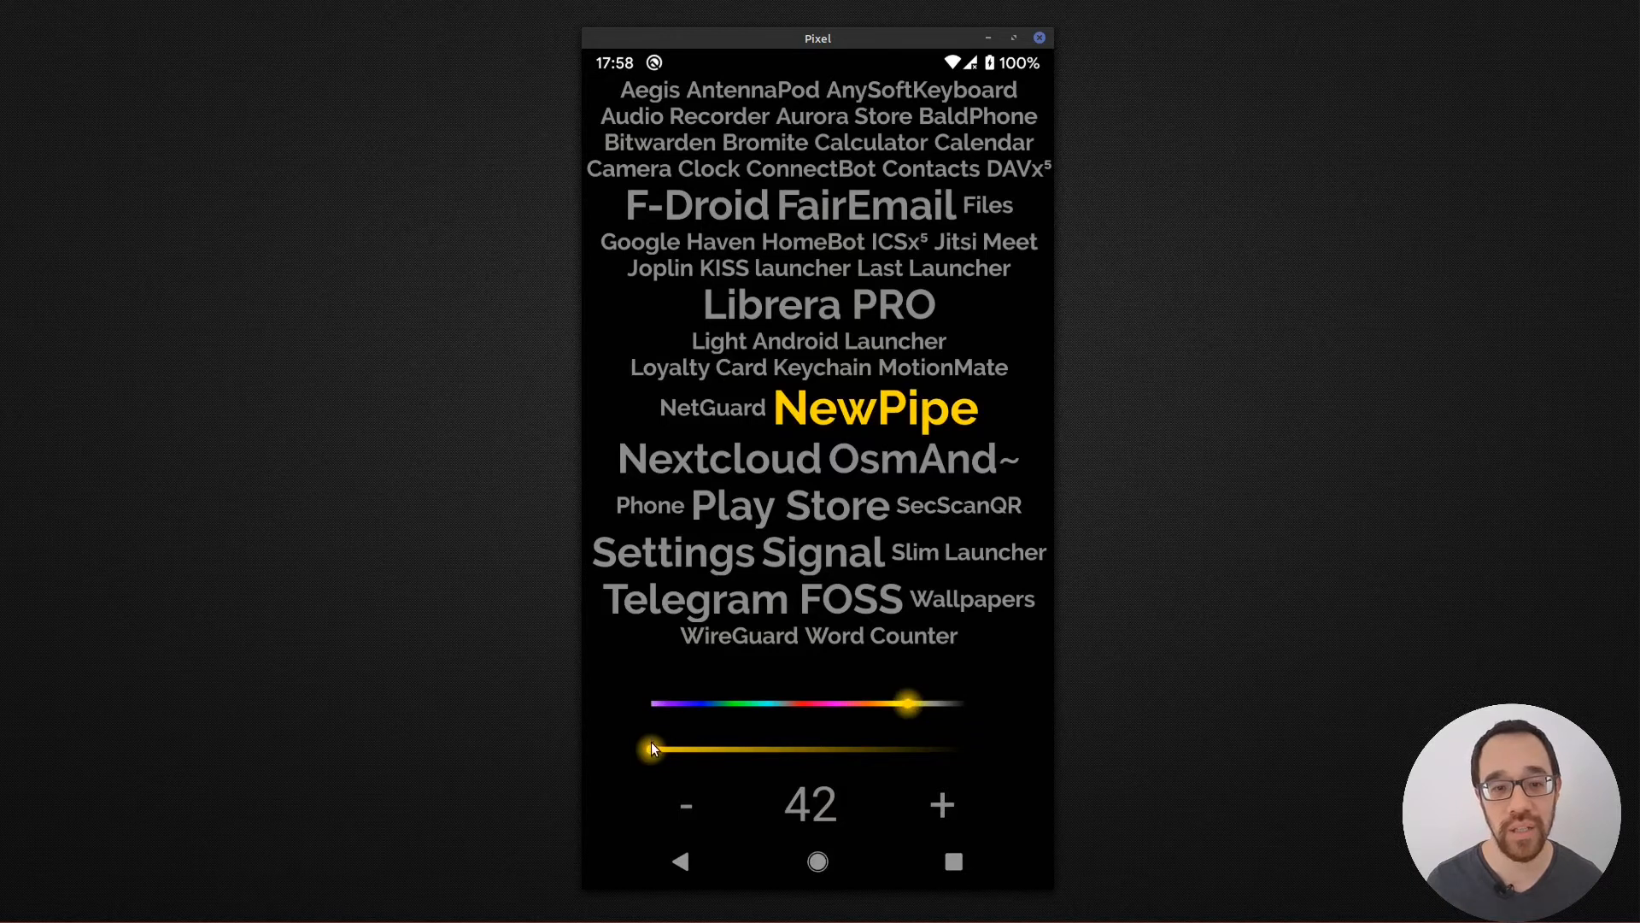
drag(654, 749, 716, 748)
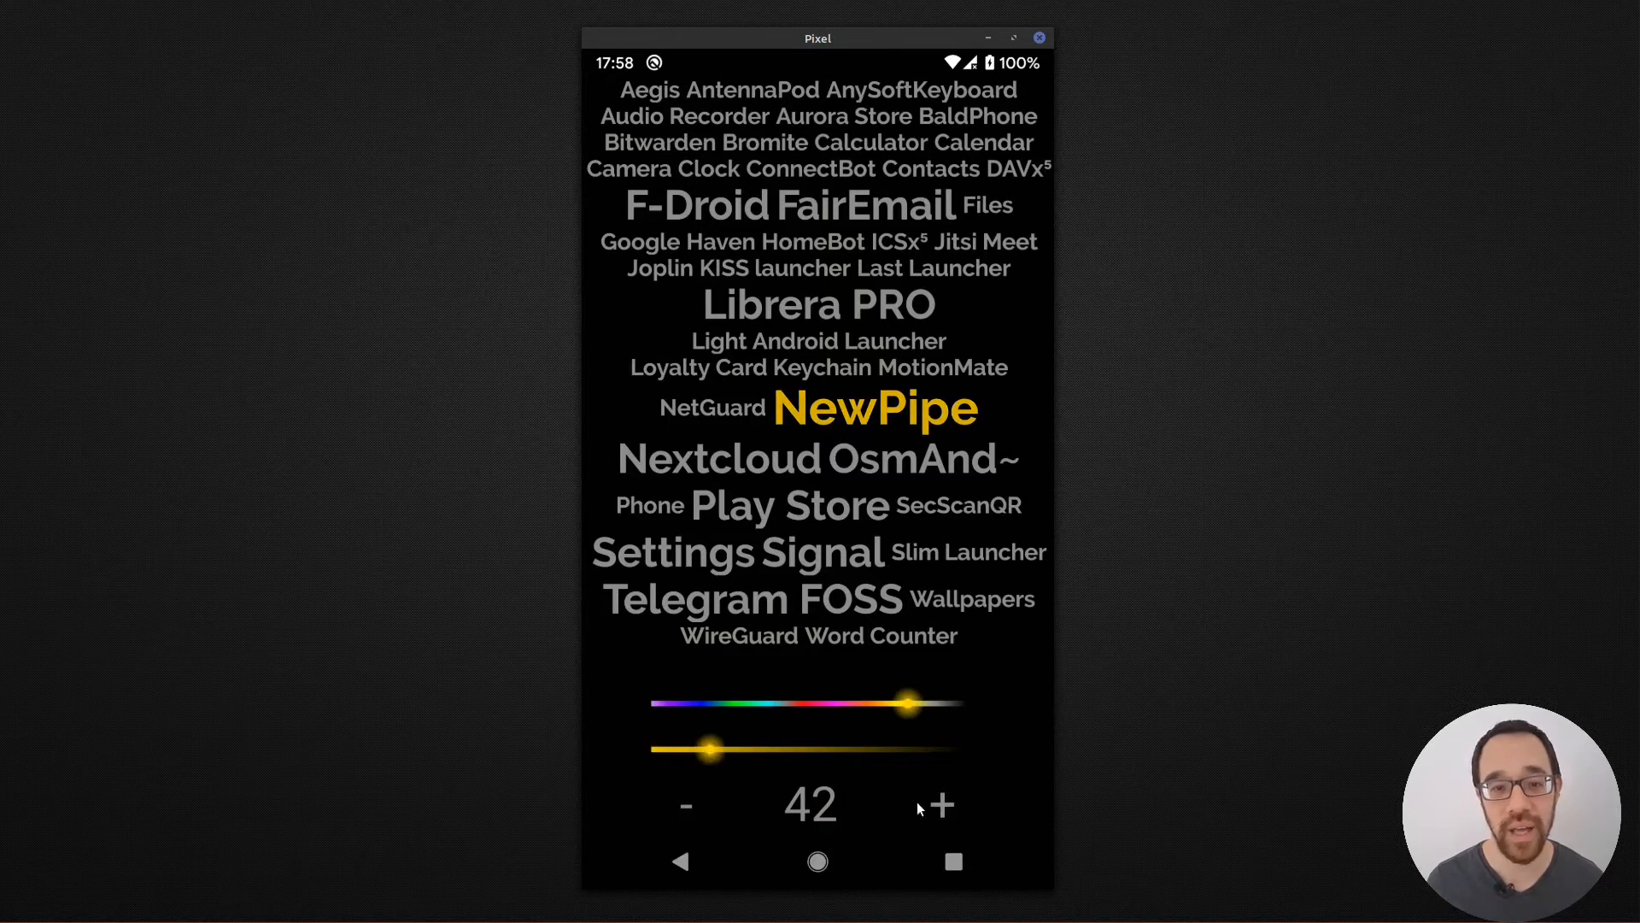
click(940, 804)
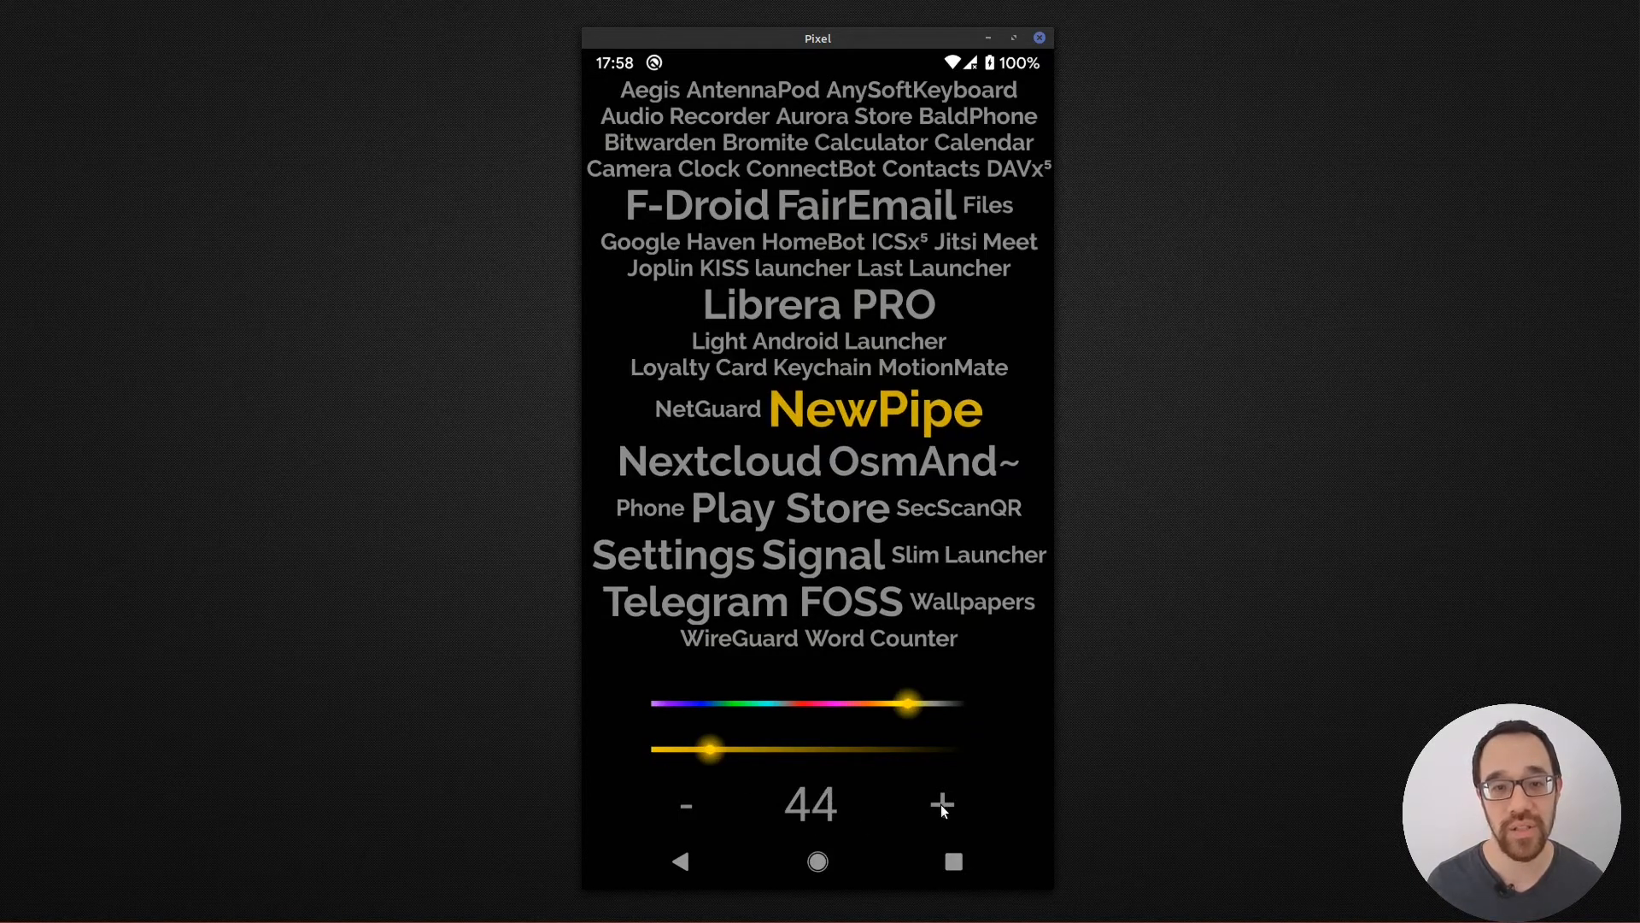
click(940, 803)
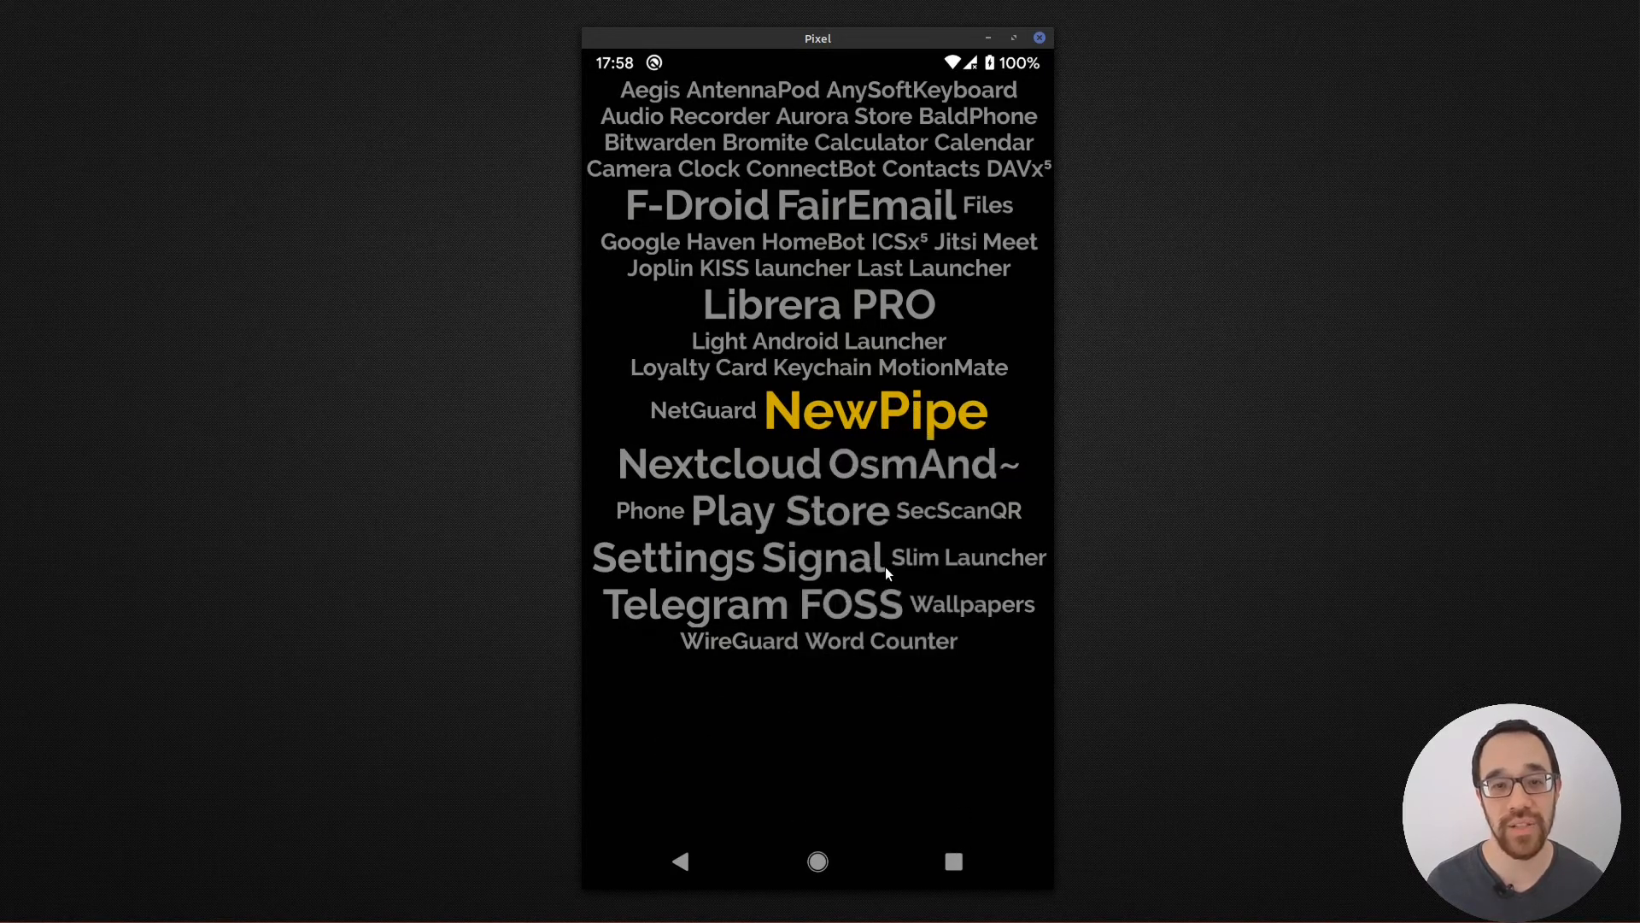
mouse_move(777, 477)
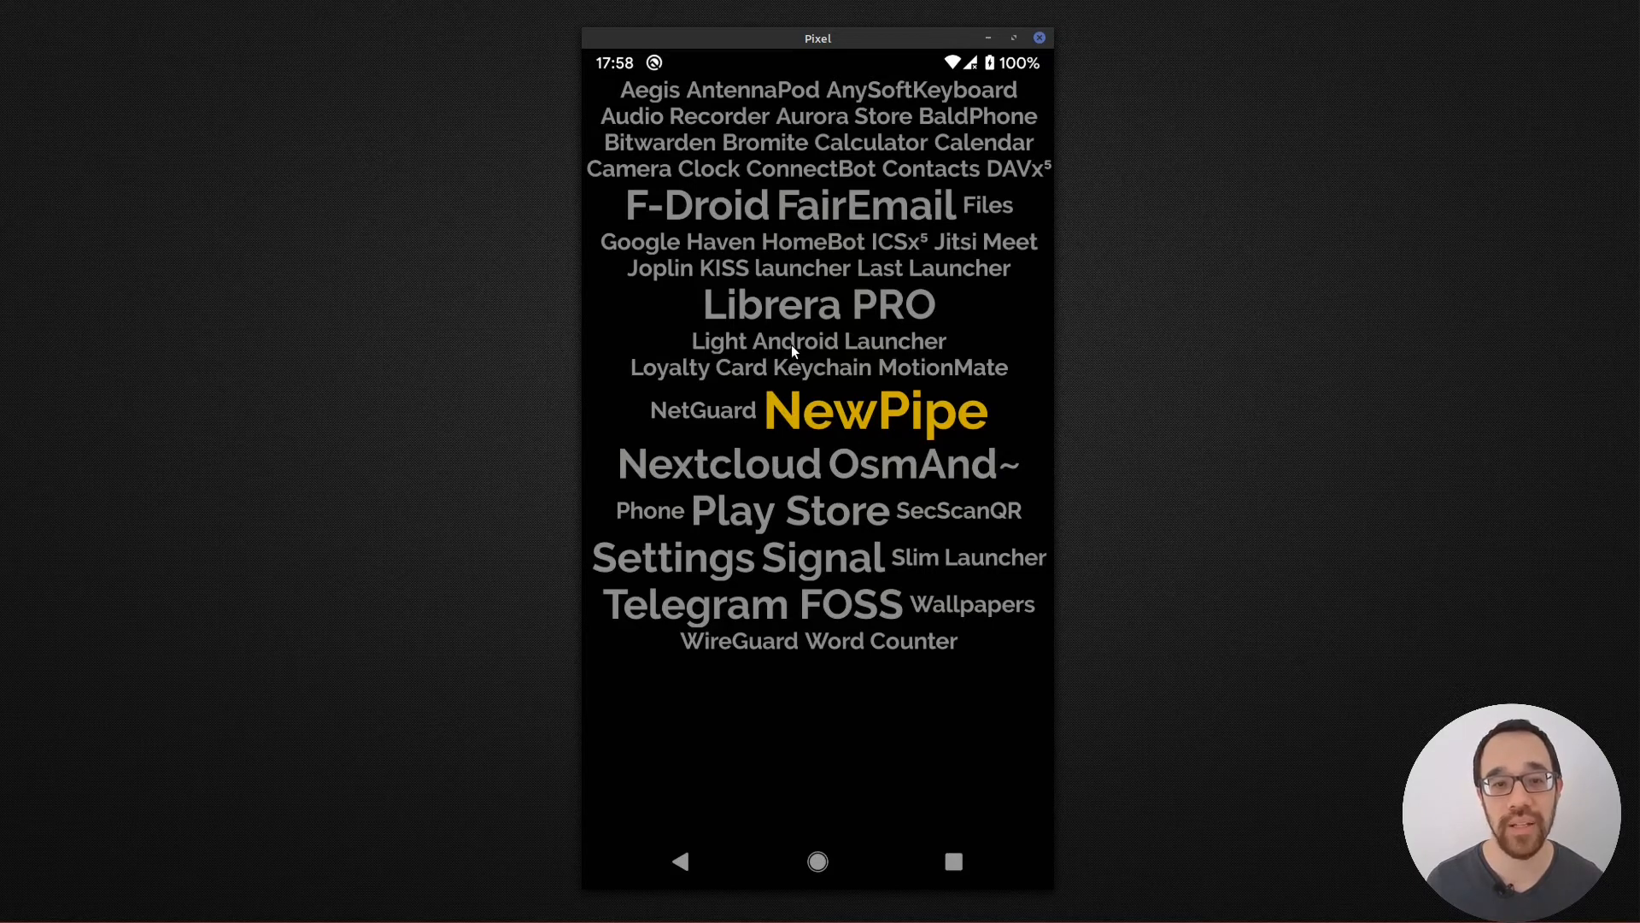
Bring up the options menu for Light Android Launcher to hide it
right_click(875, 410)
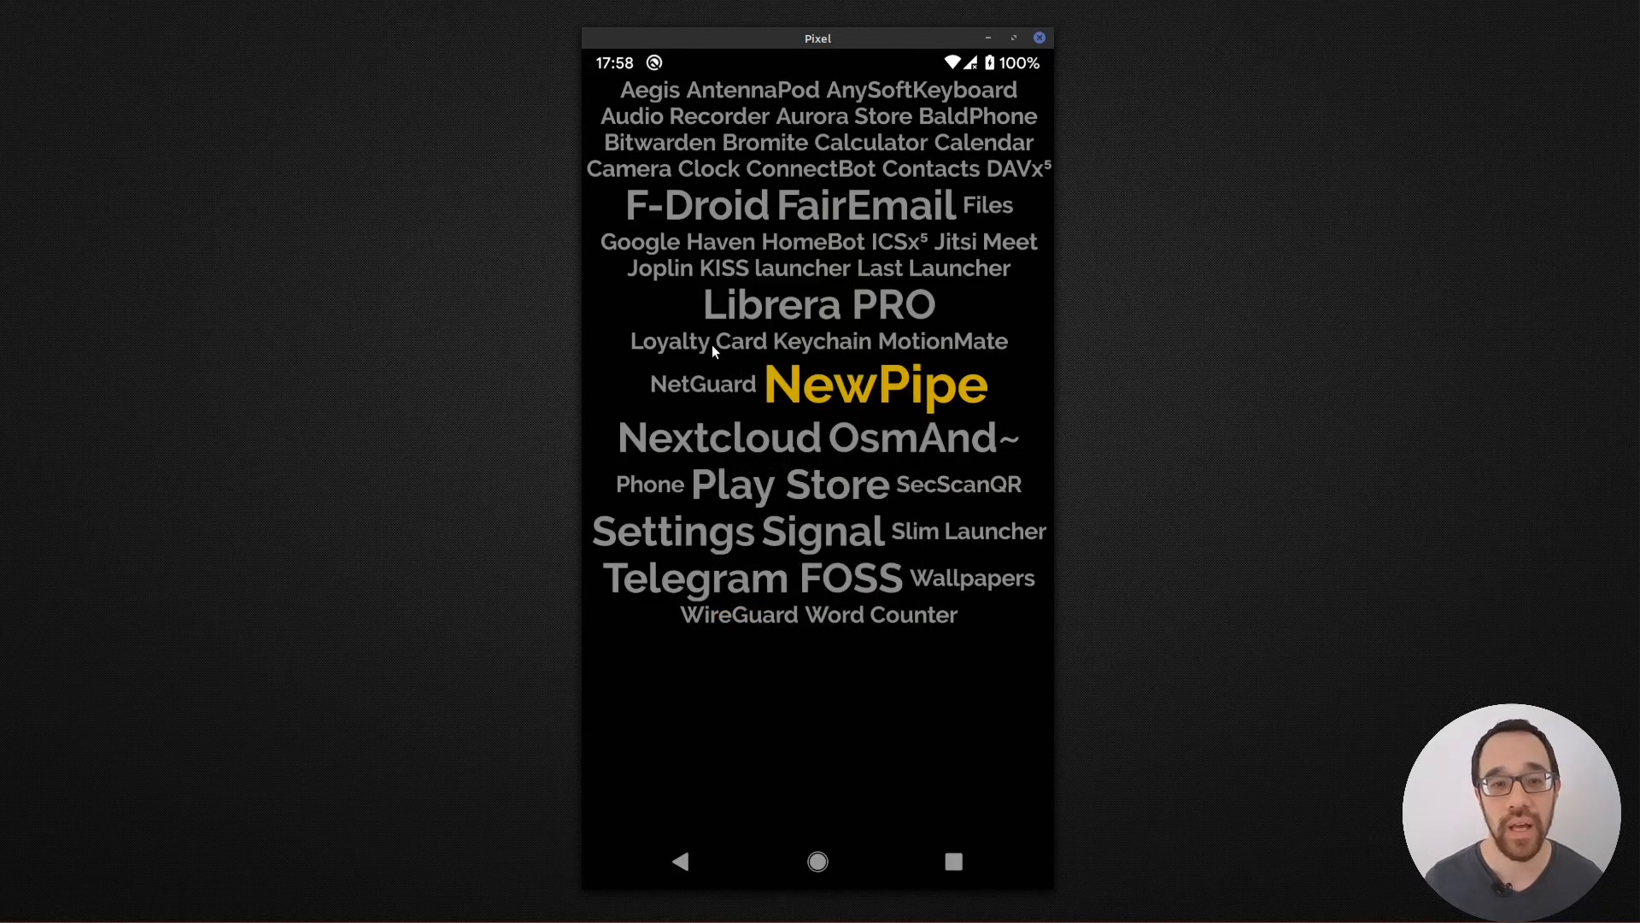
Bring up the options for Loyalty Card Keychain to rename it Loyalty Cards
click(875, 385)
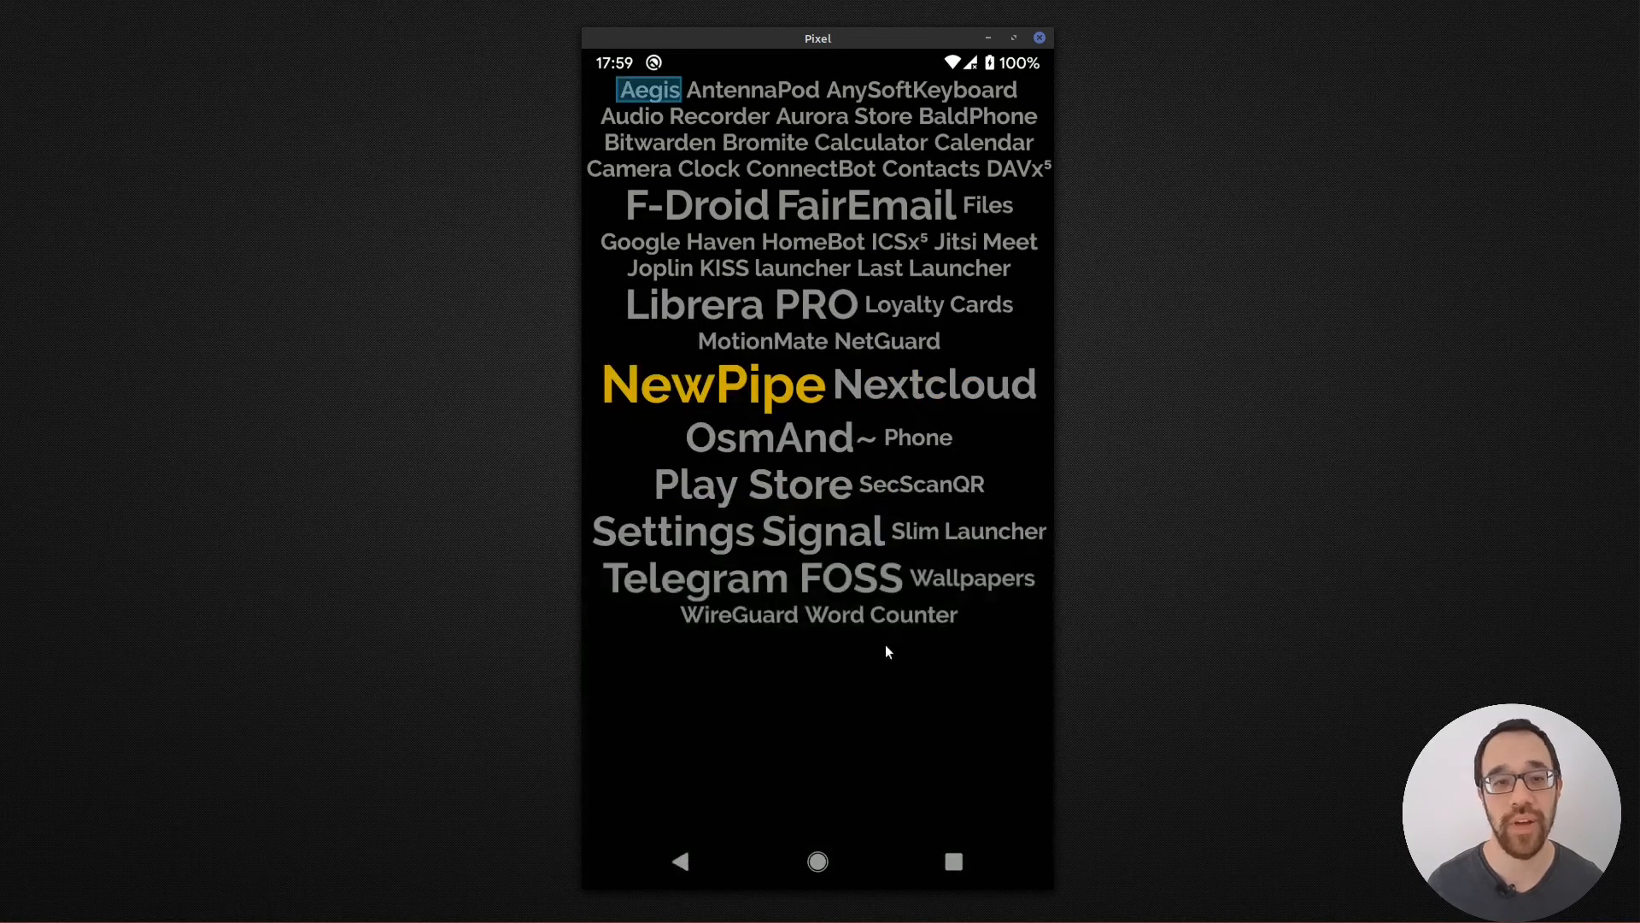
mouse_move(967, 315)
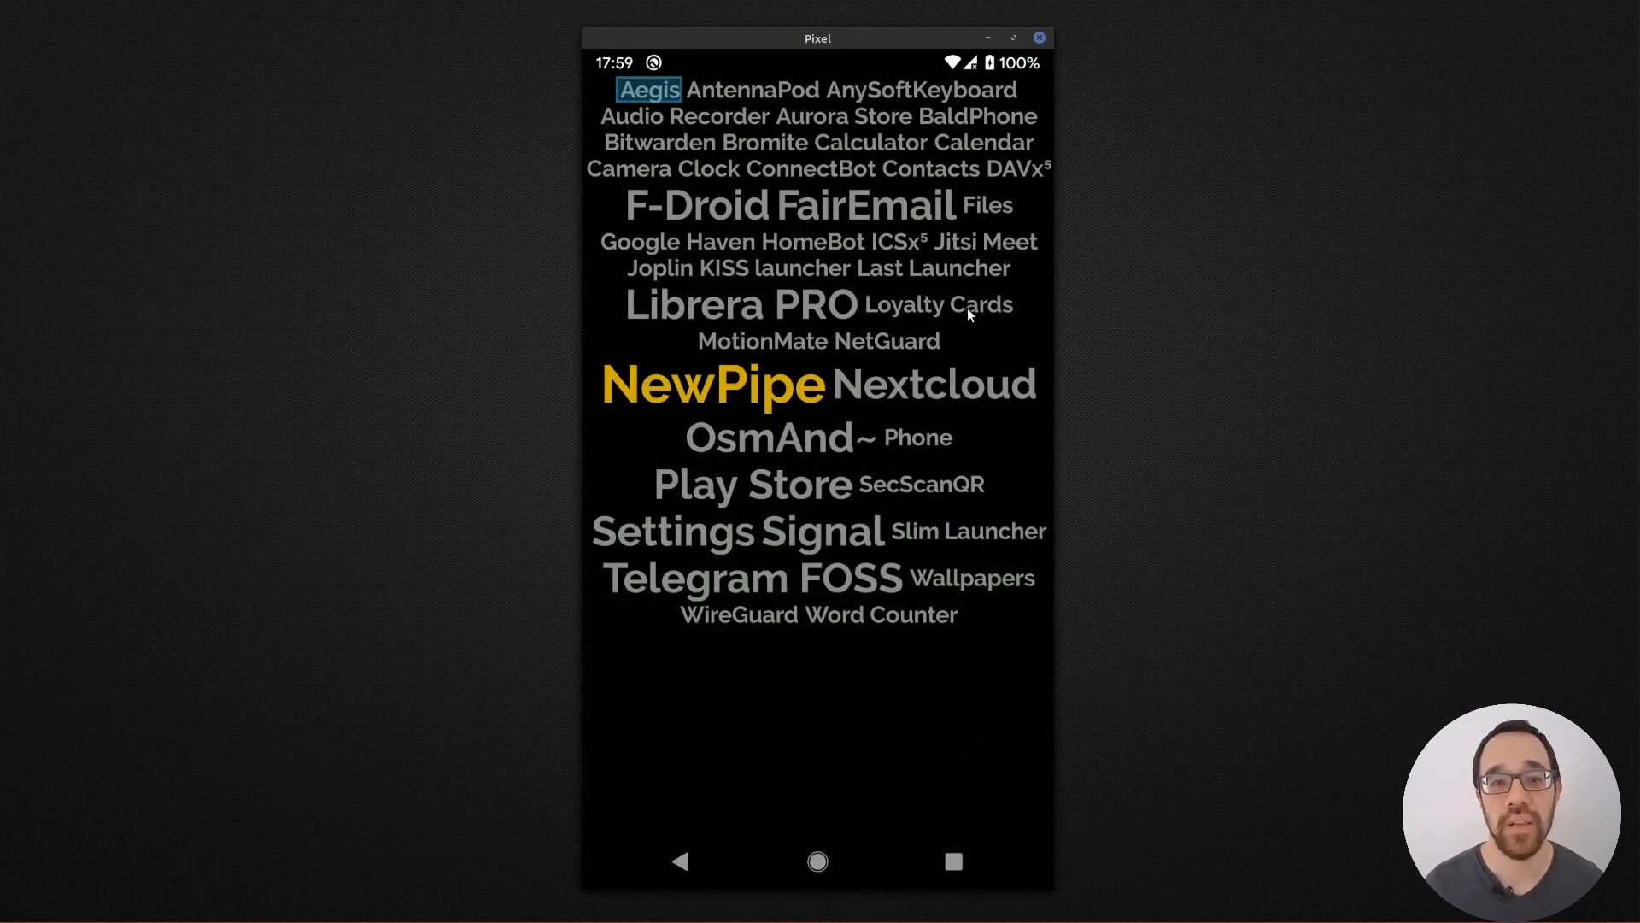